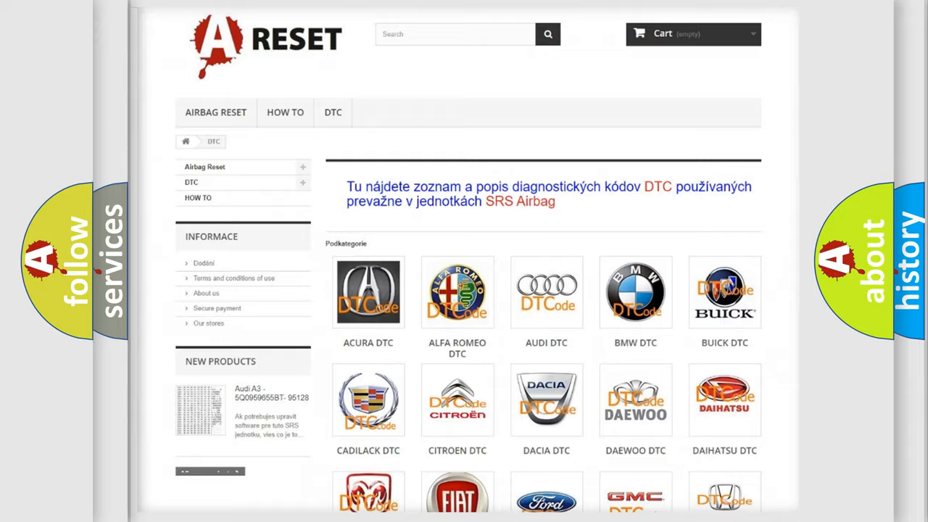
# Step: Open the Saturn DTC subcategory and browse its grid of diagnostic trouble codes
pyautogui.scroll(-3)
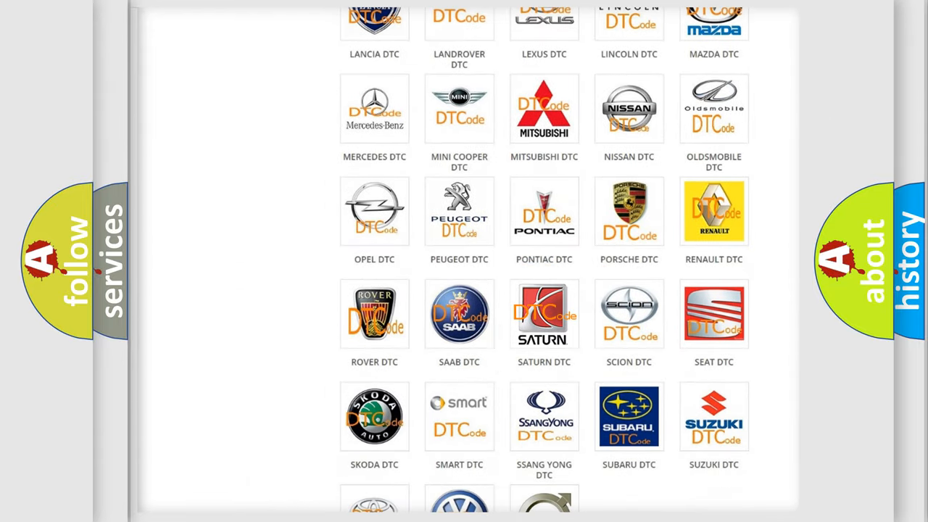
pyautogui.click(543, 313)
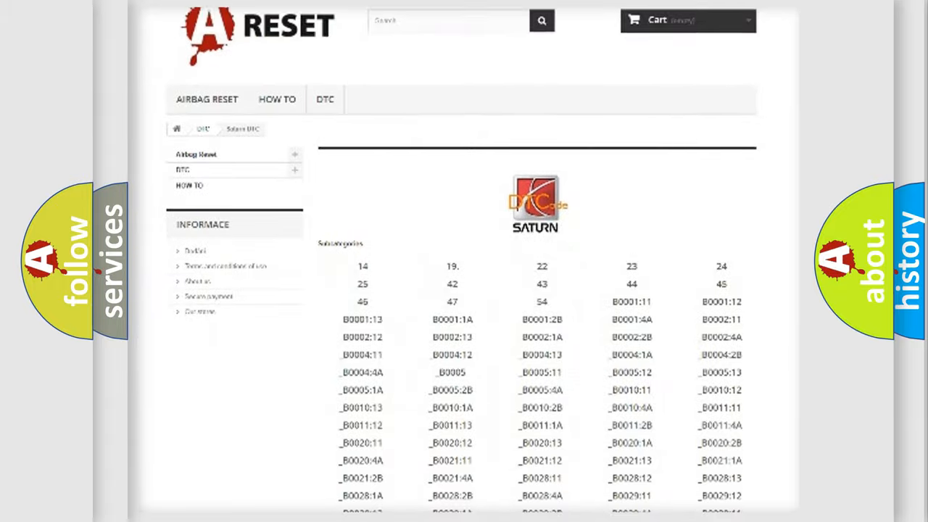
pyautogui.scroll(-3)
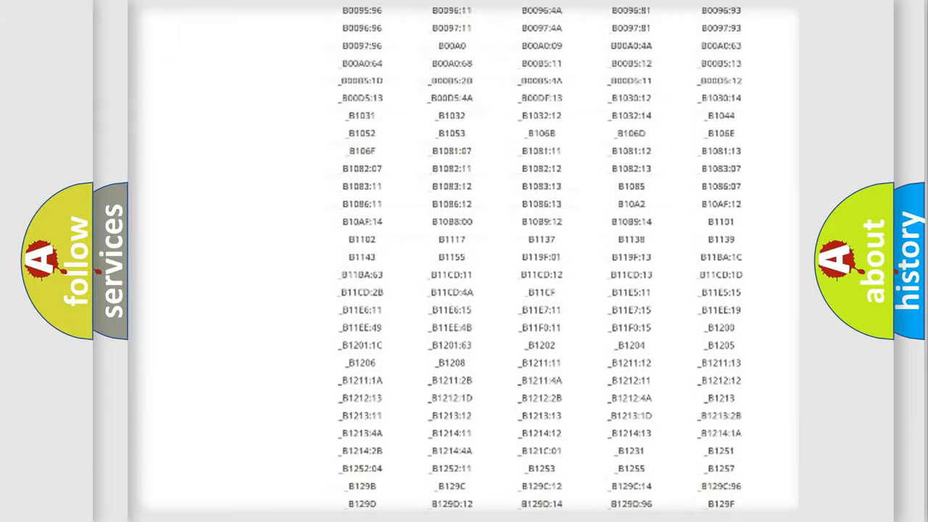
pyautogui.scroll(3)
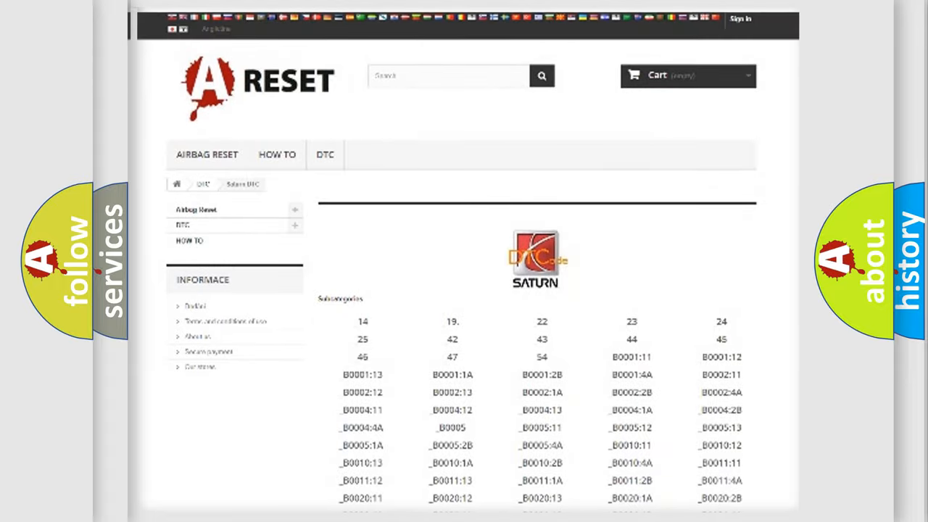